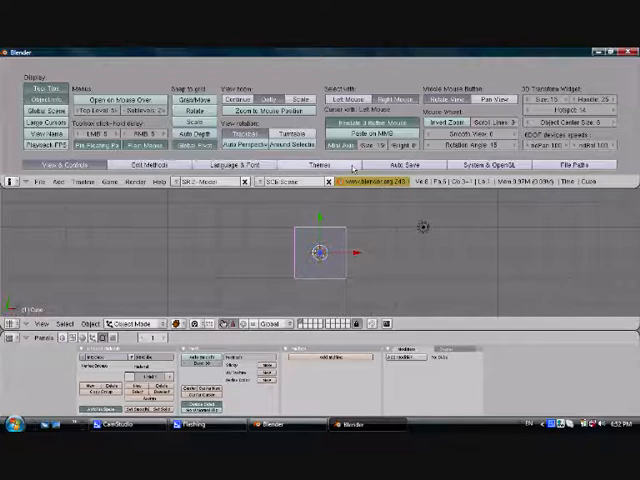
Show the Themes settings, switch the top area to the Outliner, then back to User Preferences.
left_click(320, 164)
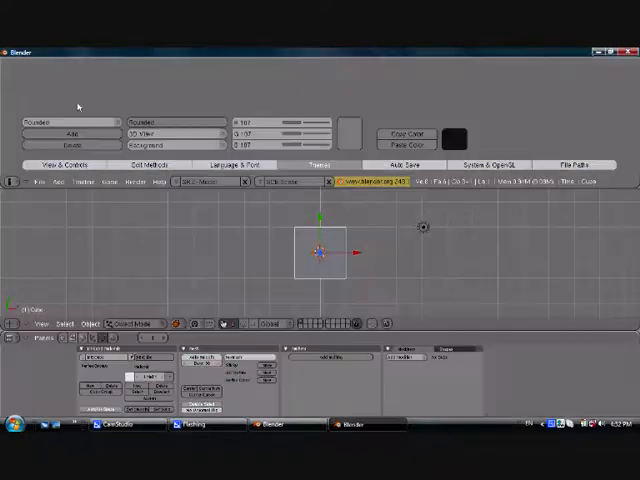
mouse_move(350, 344)
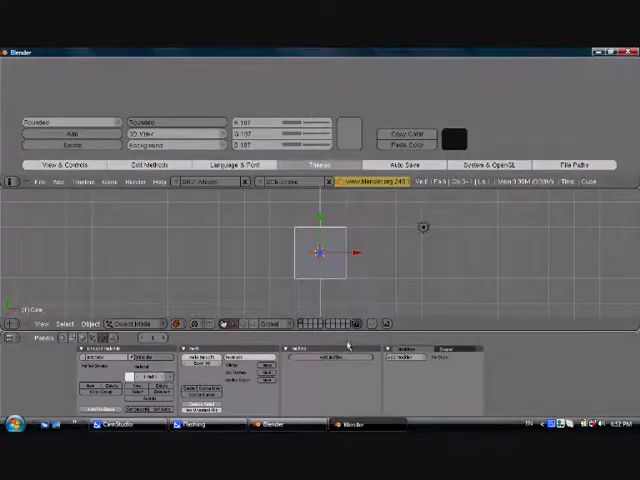
mouse_move(544, 264)
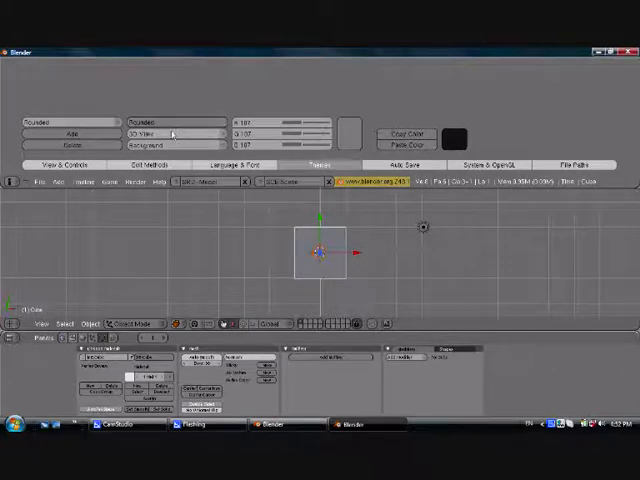
left_click(170, 132)
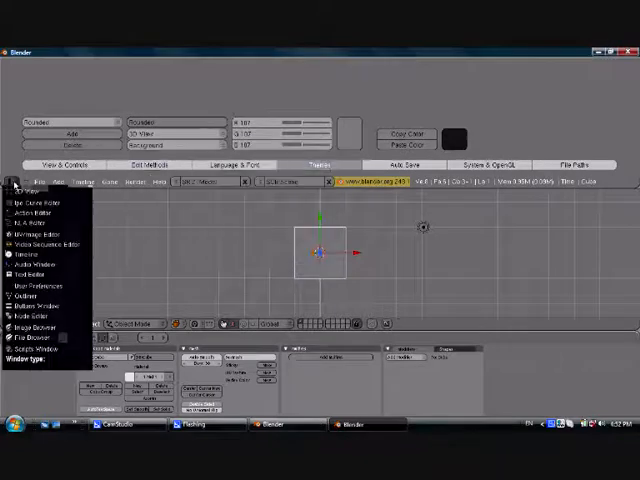
mouse_move(30, 304)
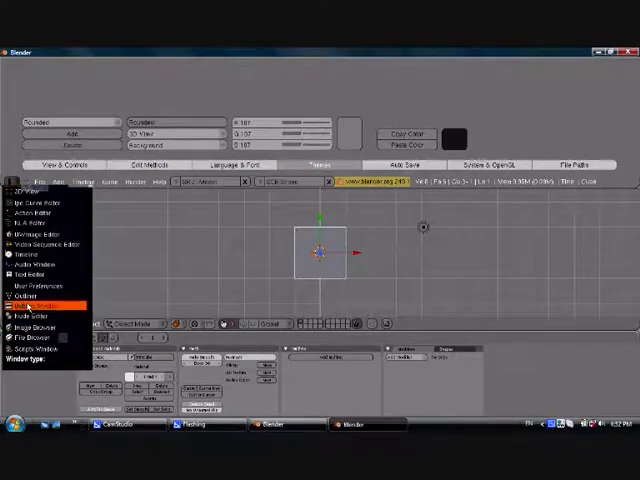
left_click(38, 292)
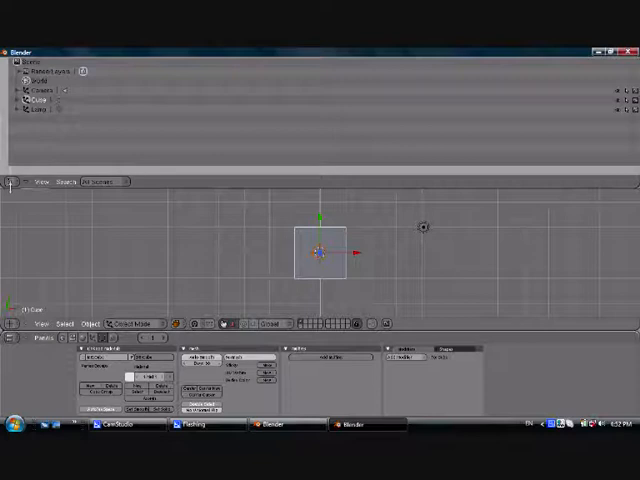
left_click(12, 180)
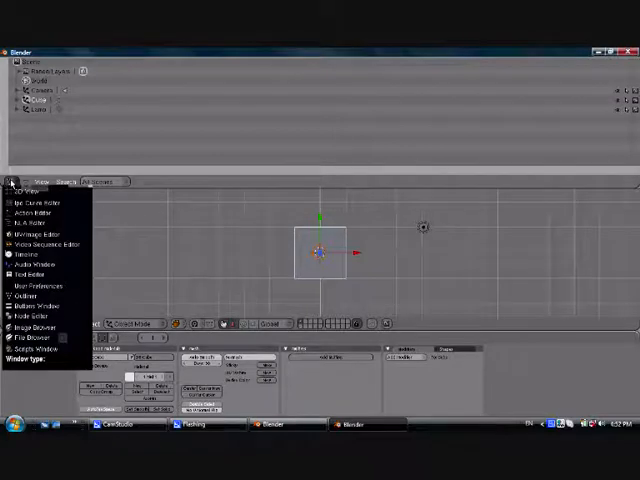
mouse_move(36, 296)
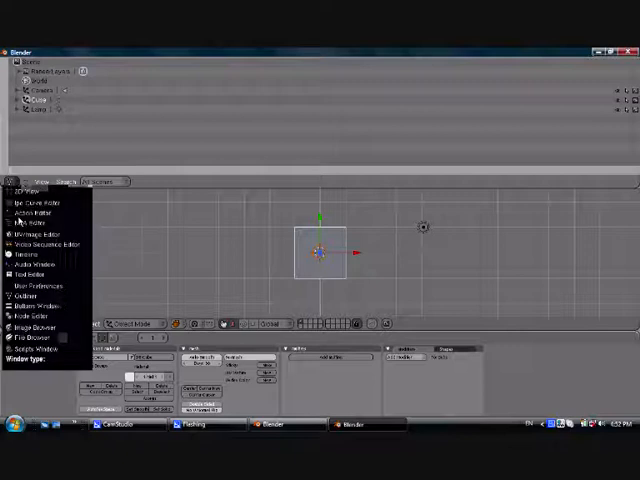
left_click(40, 286)
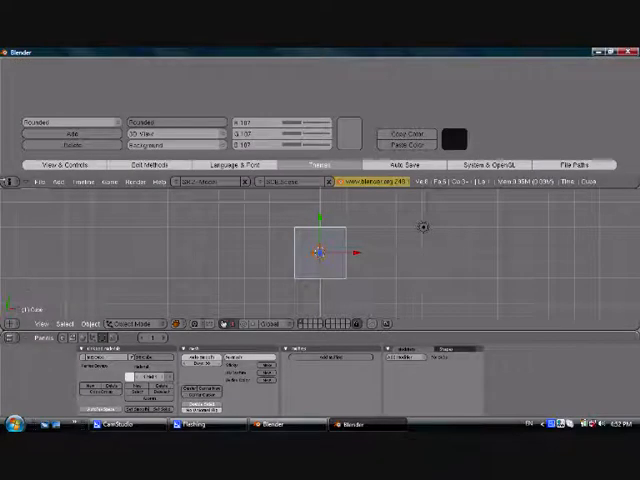
mouse_move(172, 132)
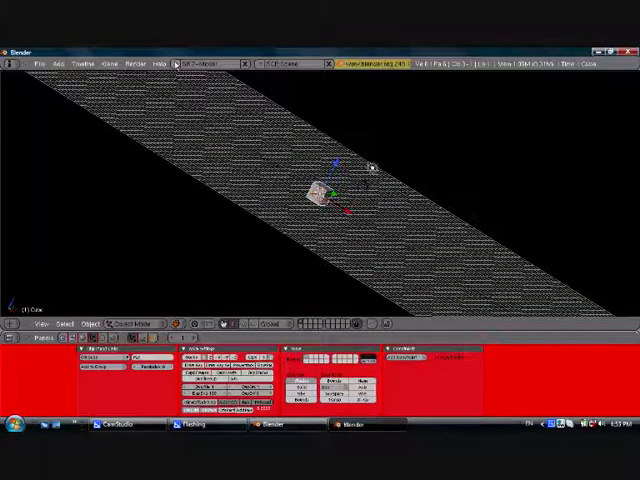
Bring up the screen layout list from the header.
left_click(198, 60)
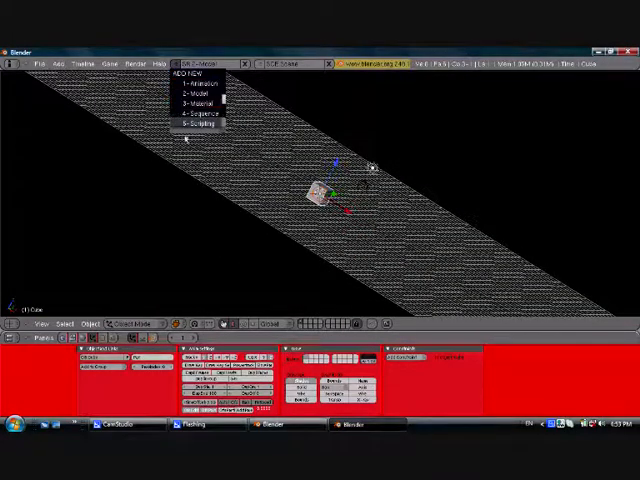
mouse_move(204, 112)
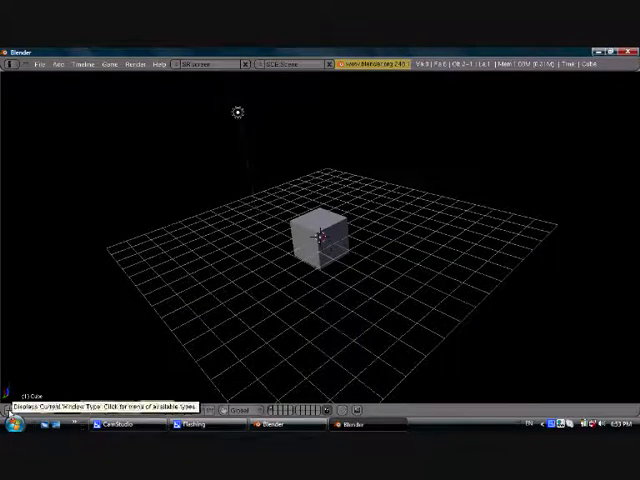
Fill the area with the Buttons Window, split it side by side and set the new area's window type.
left_click(14, 408)
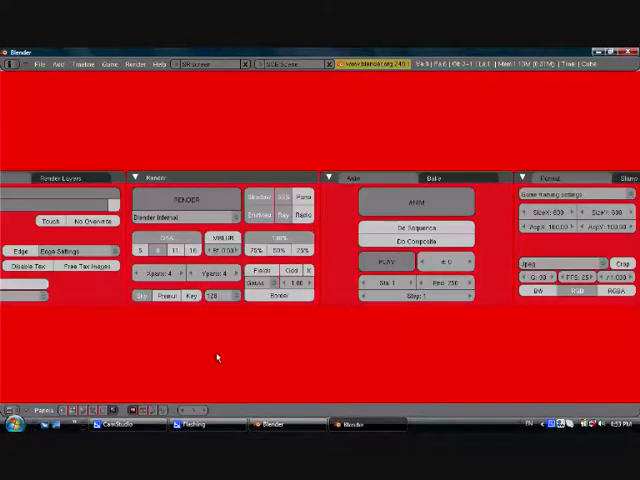
left_click(350, 62)
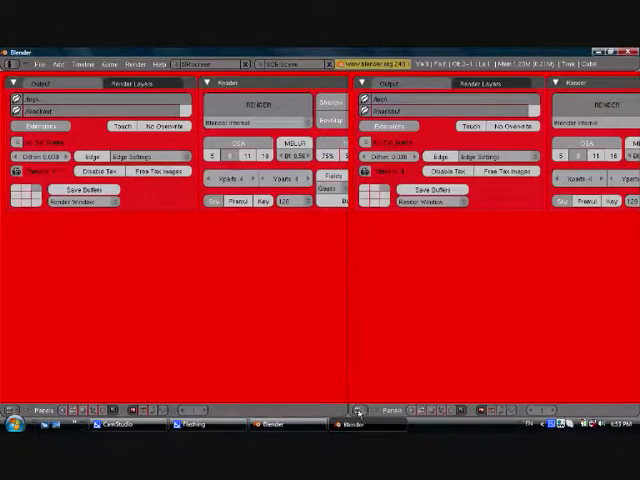
left_click(352, 408)
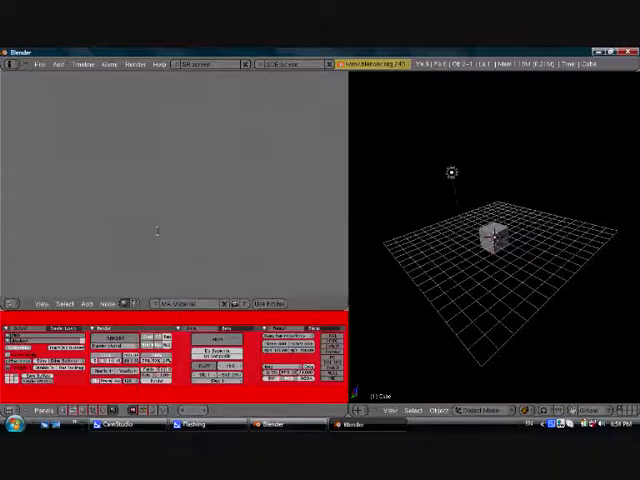
Load Factory Settings from the File menu and confirm, restoring the default grey layout.
left_click(36, 64)
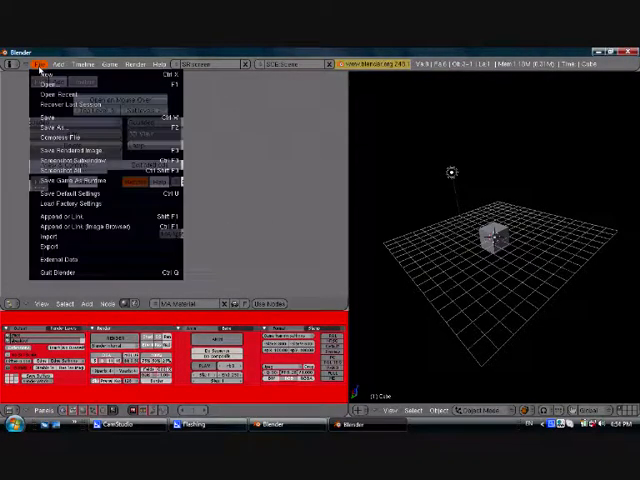
mouse_move(76, 192)
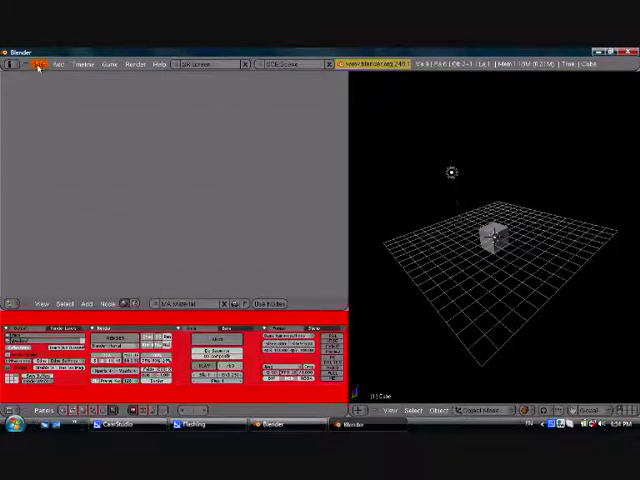
left_click(44, 64)
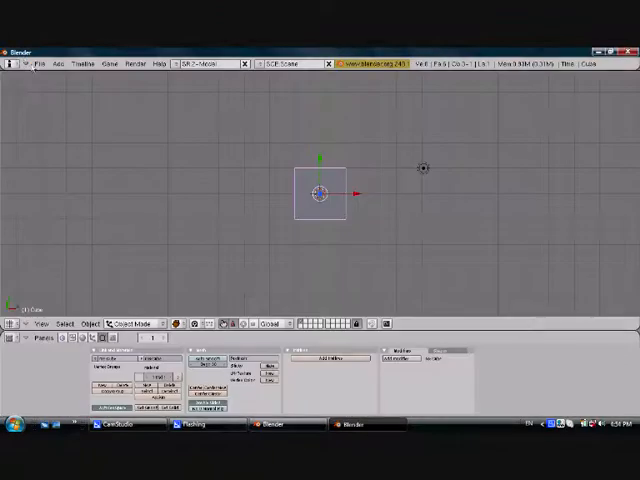
left_click(40, 64)
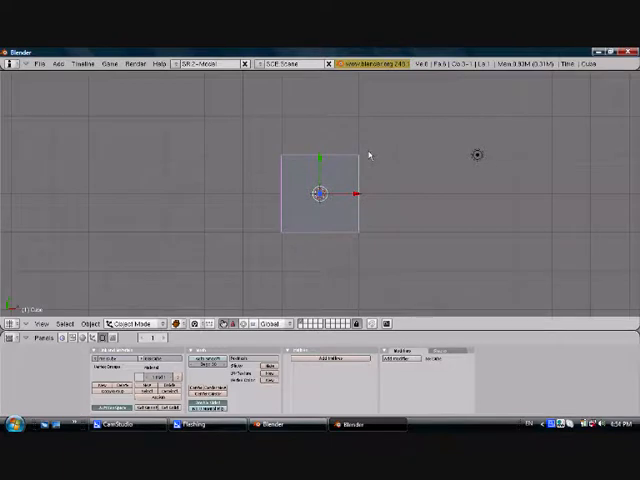
mouse_move(164, 288)
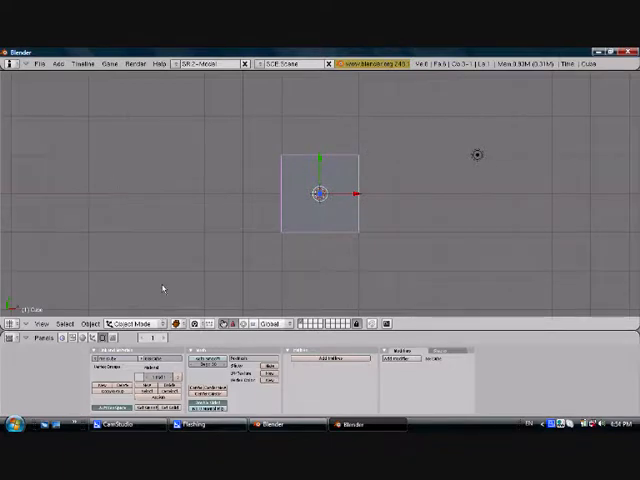